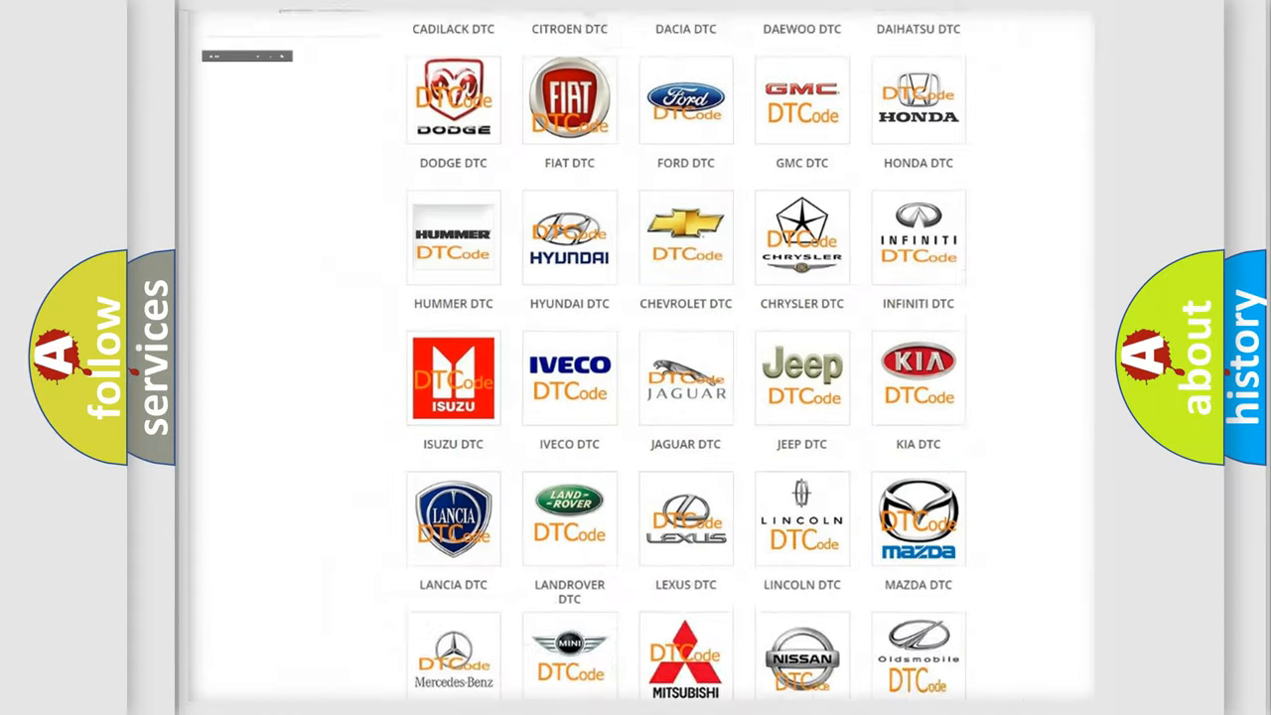
Open the GMC DTC tile from the category page and scroll through its subcategory codes.
{"action": "scroll", "scroll_direction": "up", "scroll_amount": 3}
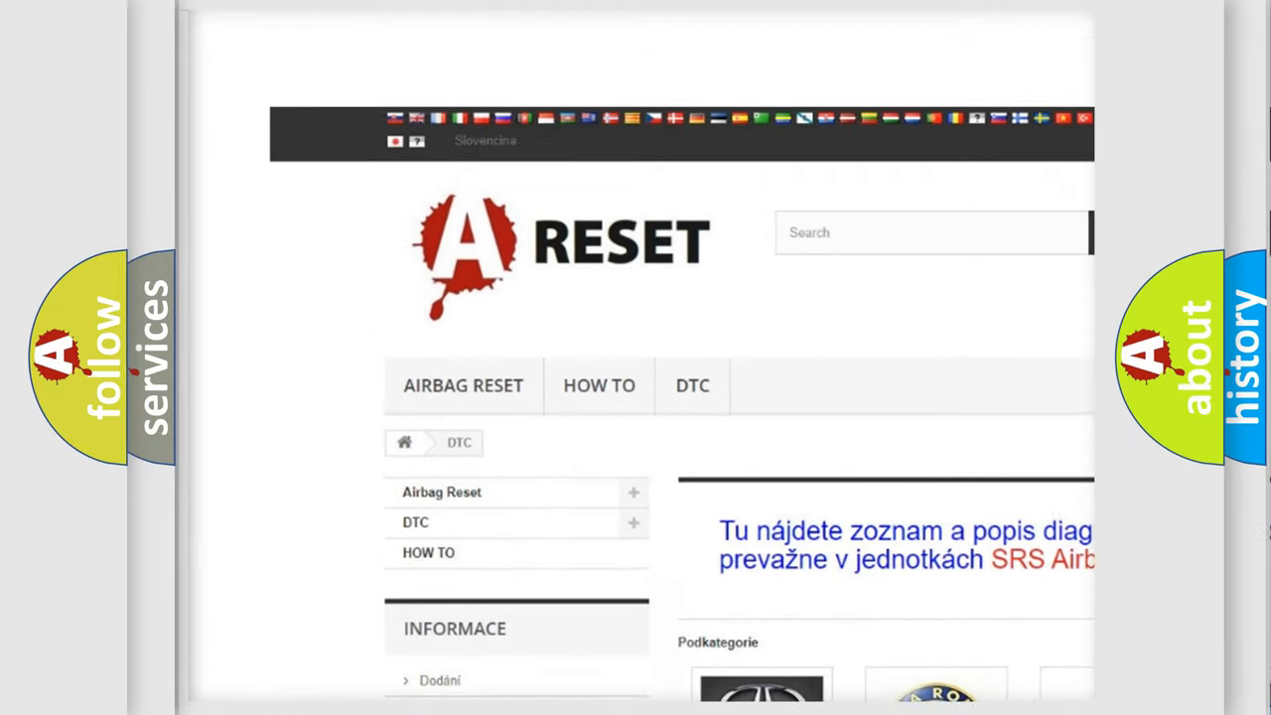
{"action": "scroll", "scroll_direction": "up", "scroll_amount": 3}
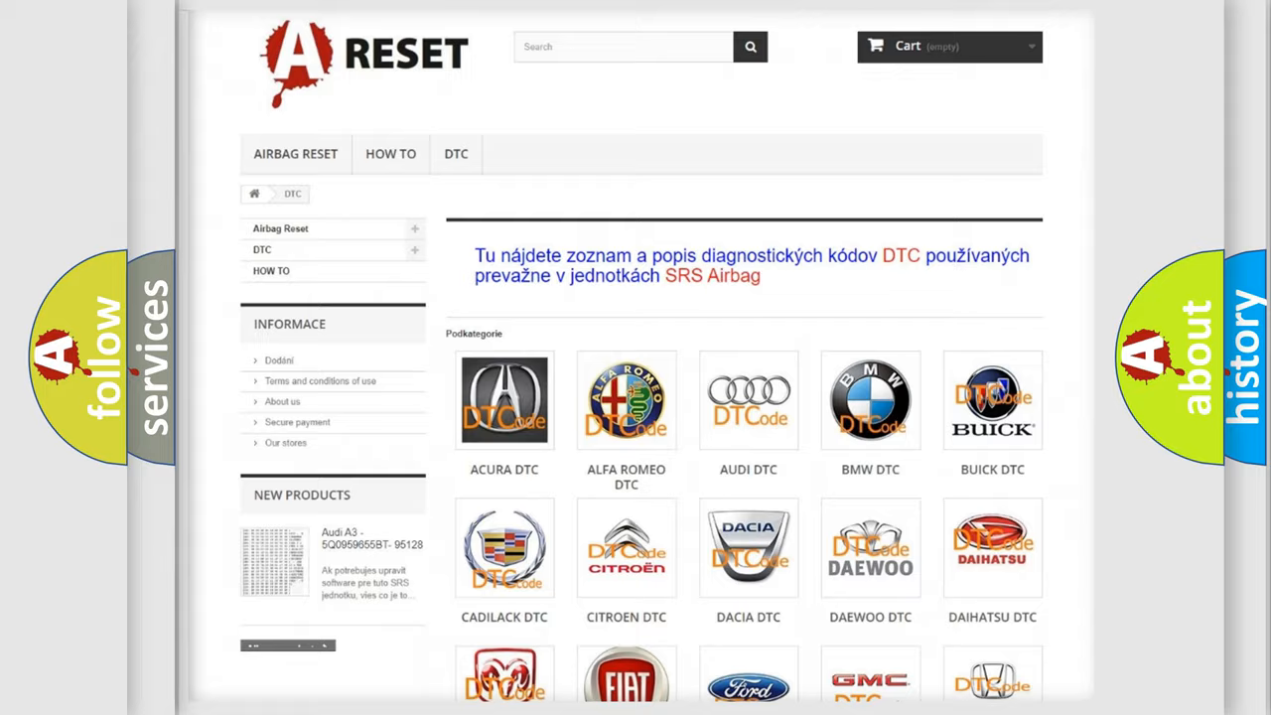
{"action": "scroll", "scroll_direction": "down", "scroll_amount": 3}
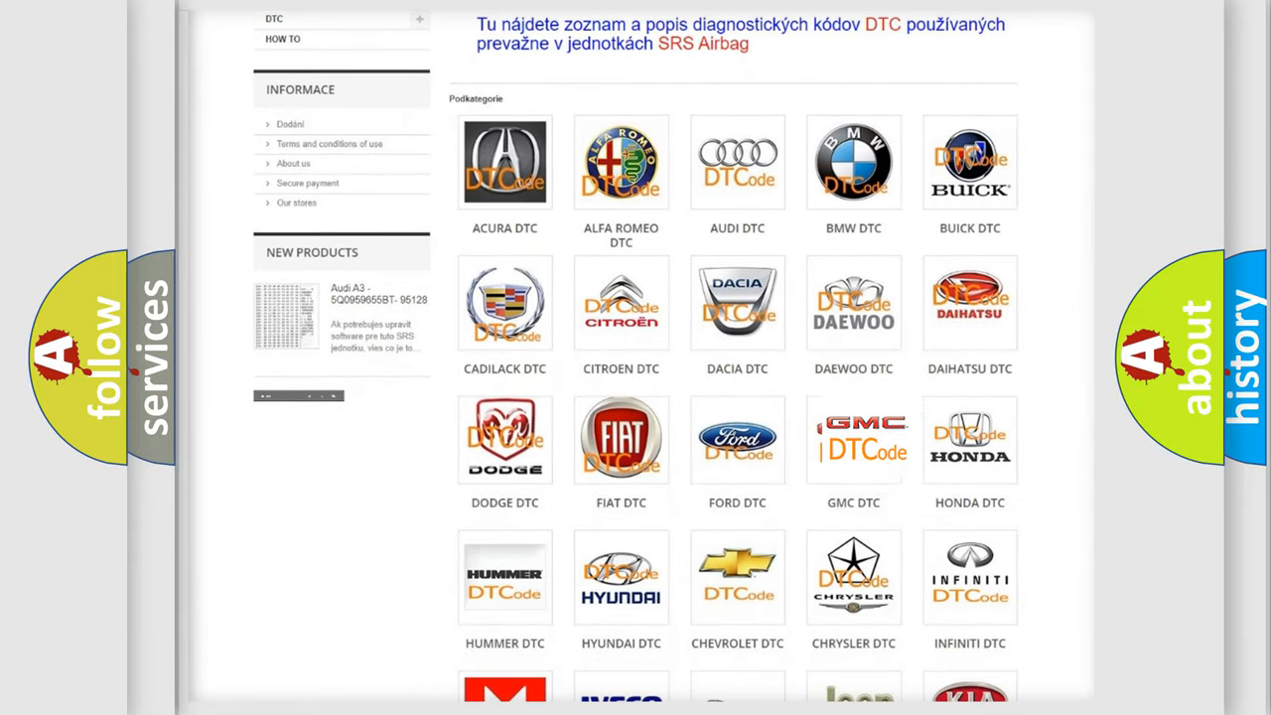
{"action": "left_click", "coordinate": [853, 439]}
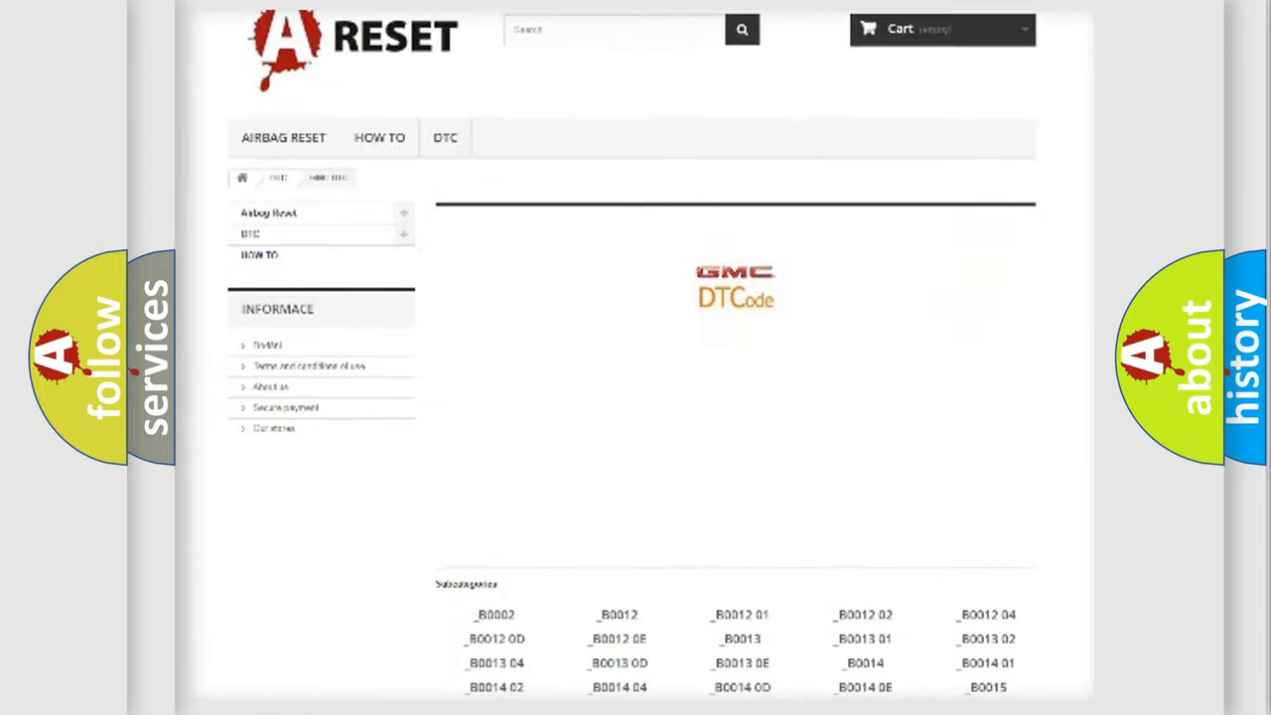
{"action": "scroll", "scroll_direction": "down", "scroll_amount": 3}
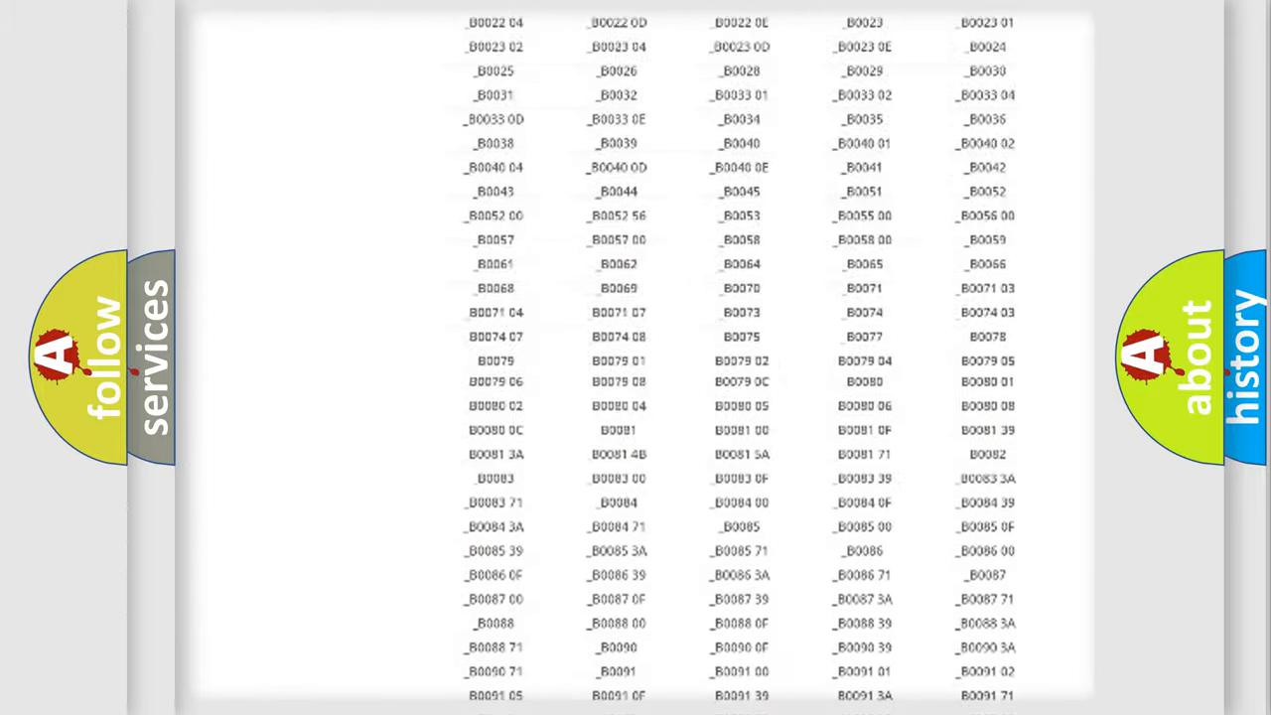
{"action": "scroll", "scroll_direction": "up", "scroll_amount": 3}
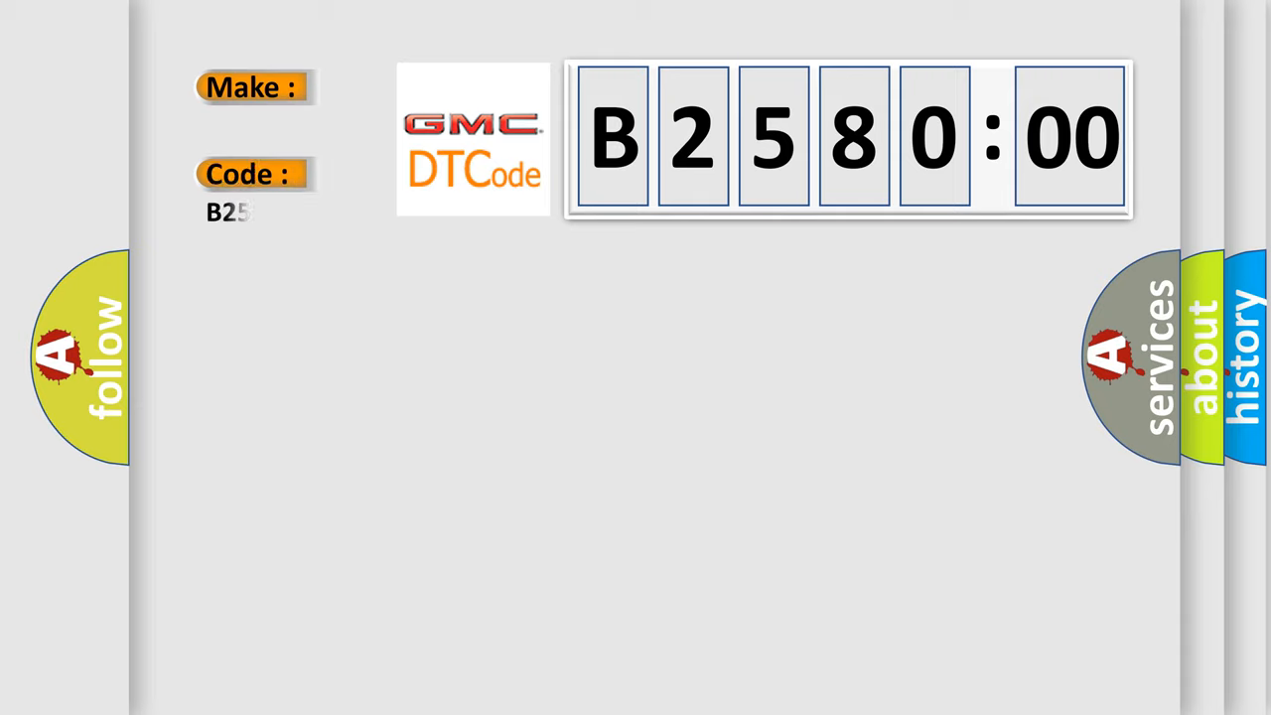
Type '8000' so the Code field beside GMC reads B258000.
{"action": "type", "text": "8000"}
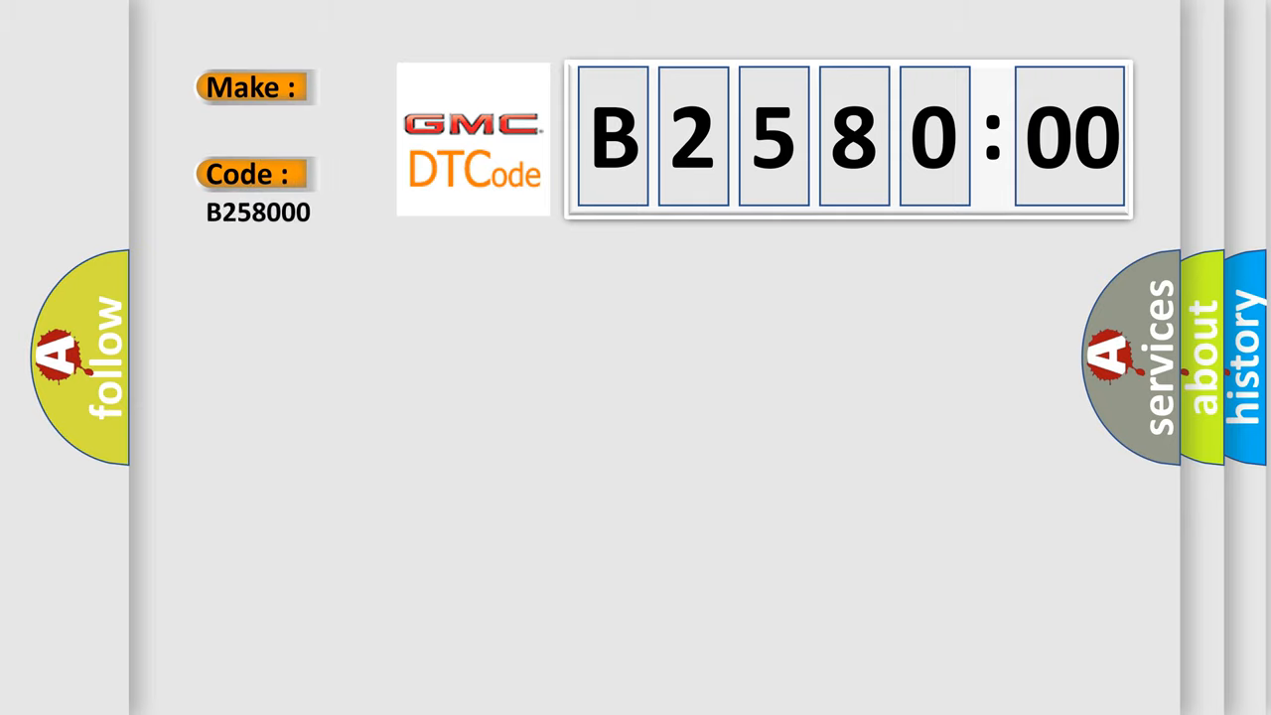